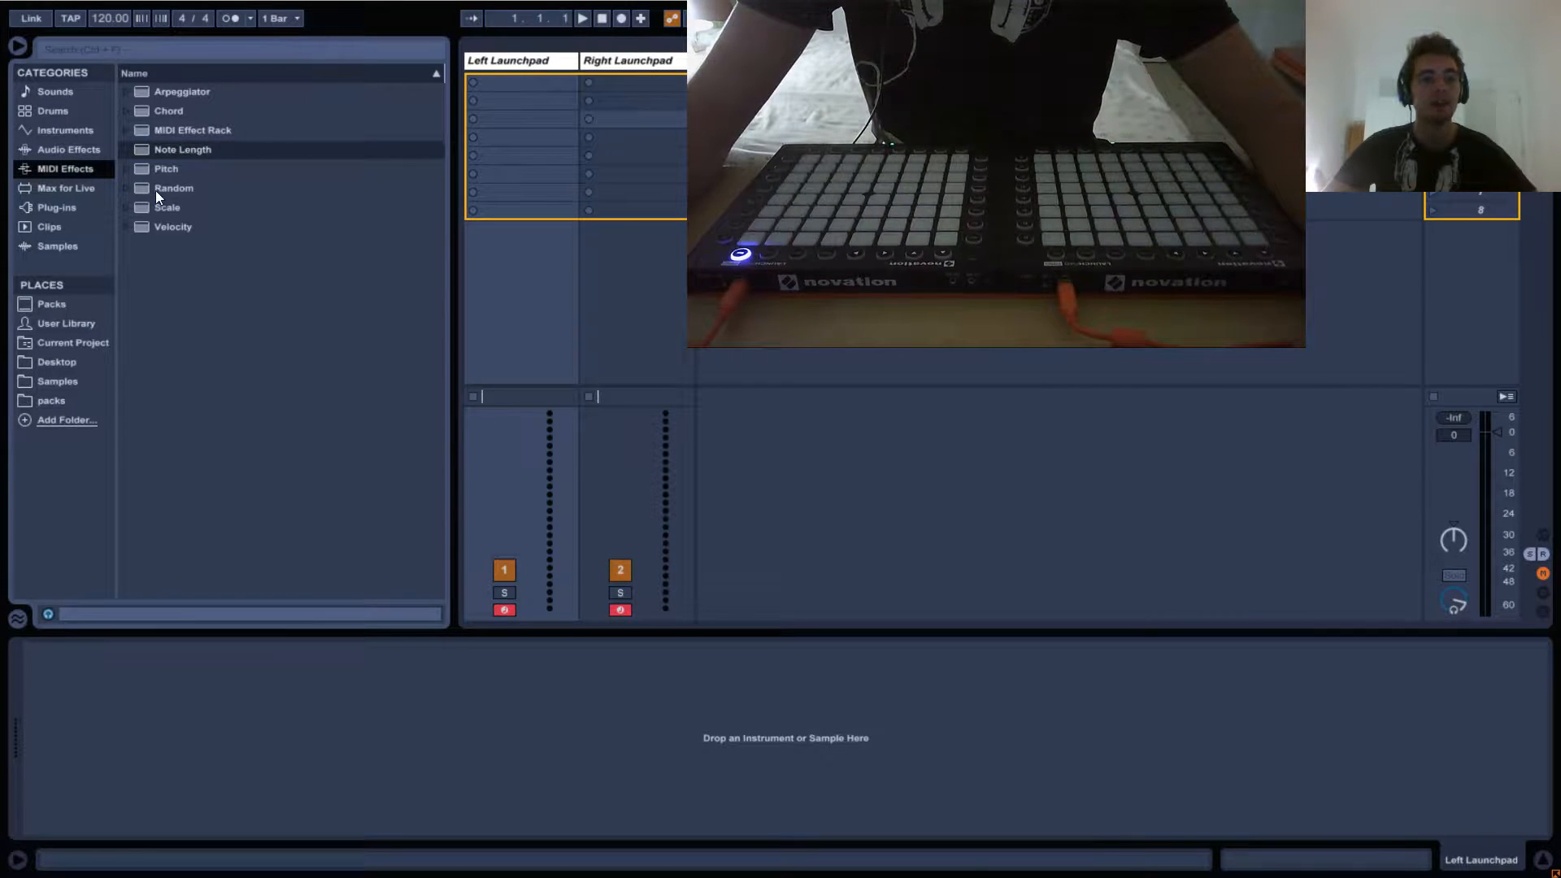
Load the Random MIDI effect onto the Left Launchpad track and hide the browser
double_click(173, 188)
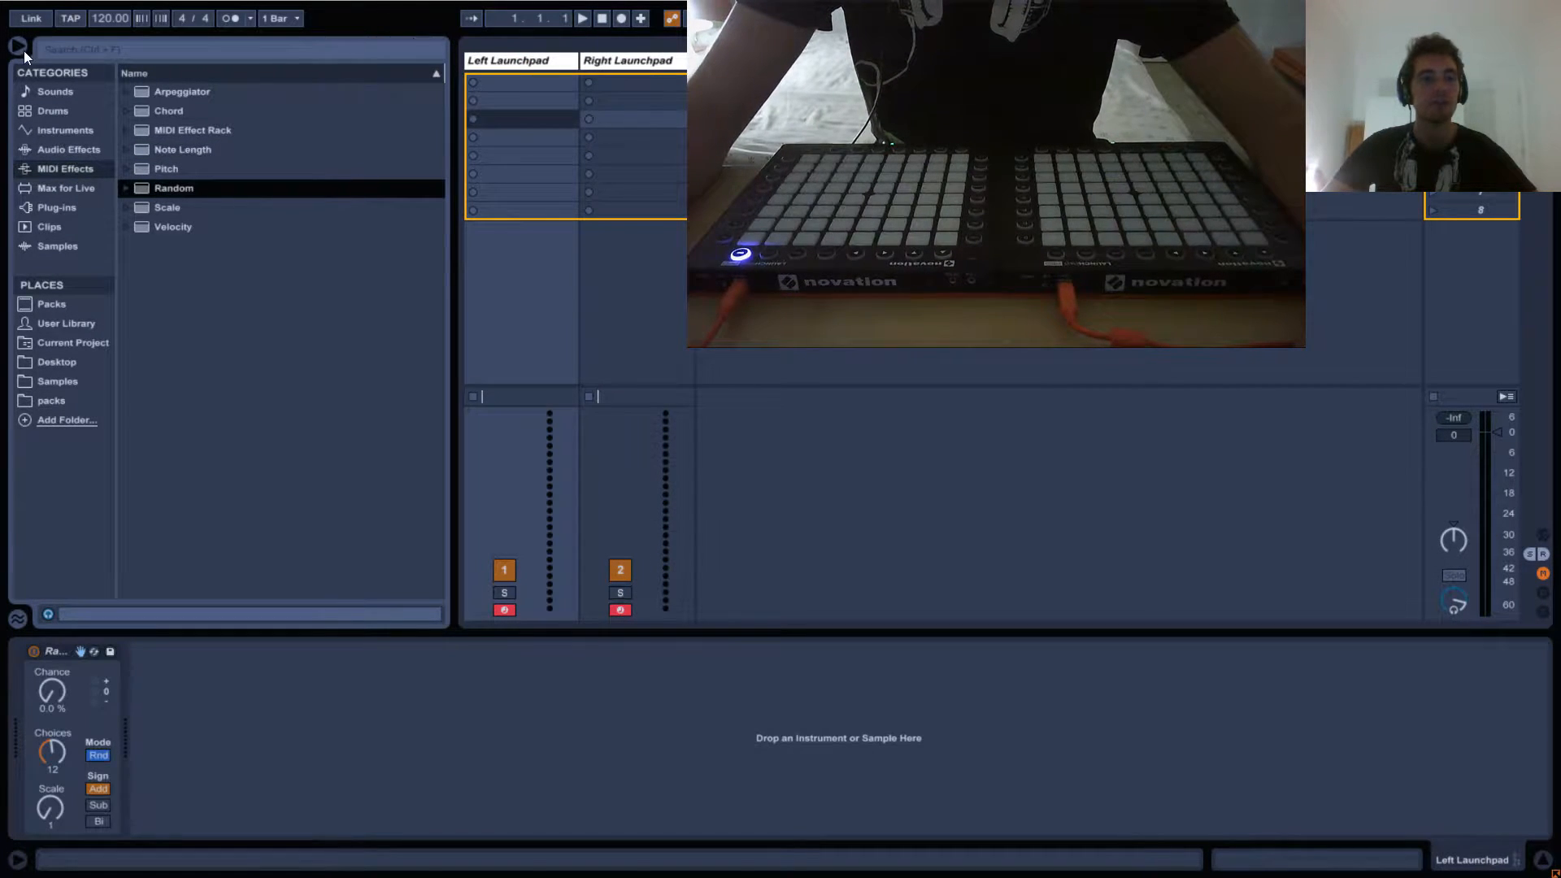
click(18, 45)
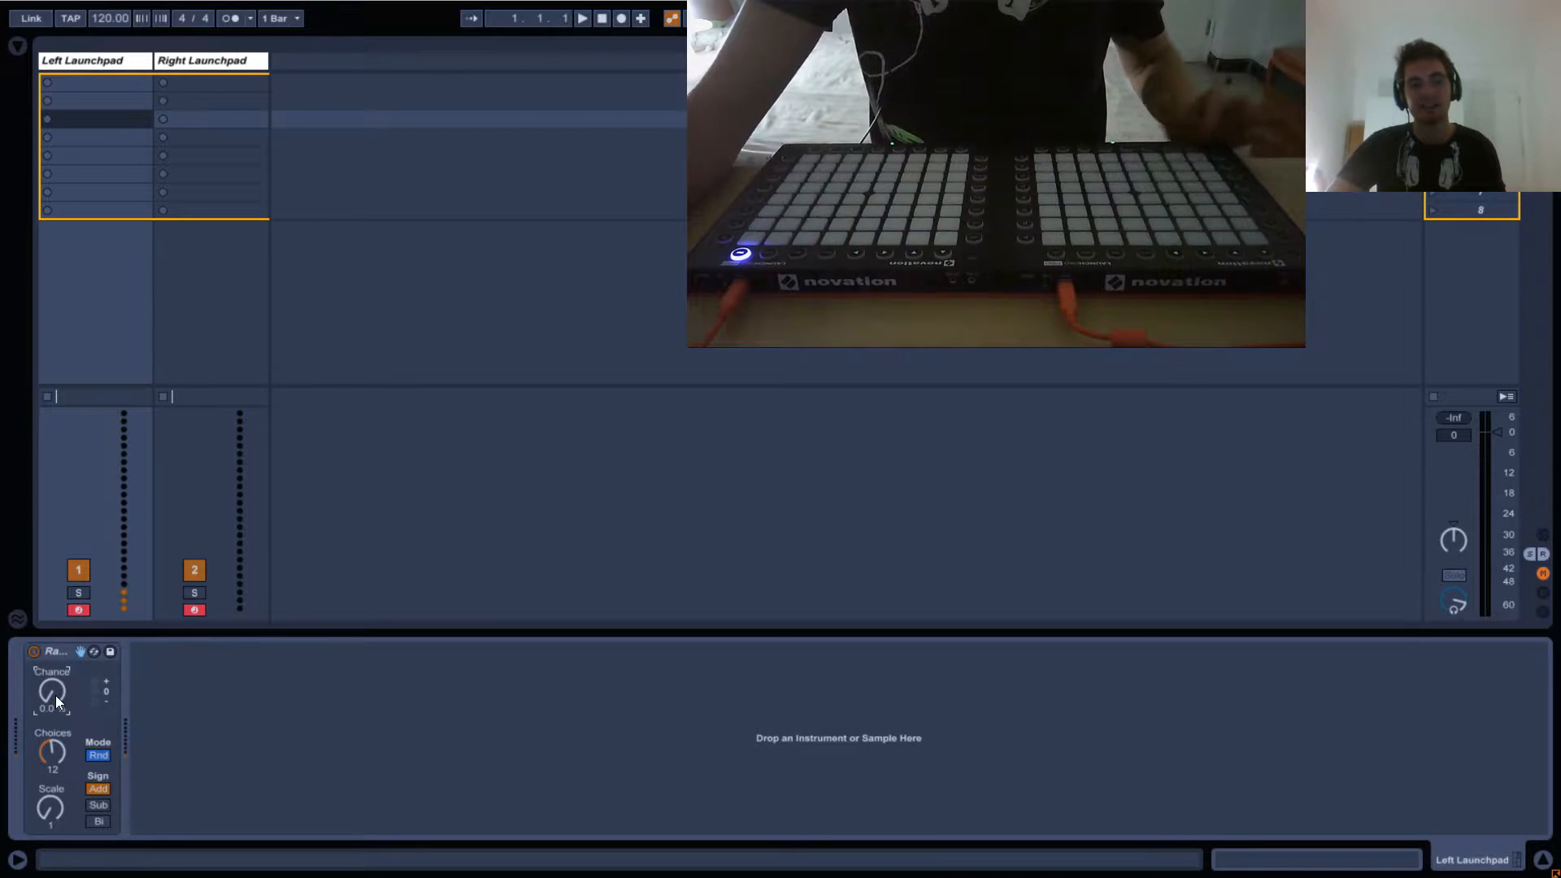
Raise the Random effect's Chance knob to 100%
click(34, 652)
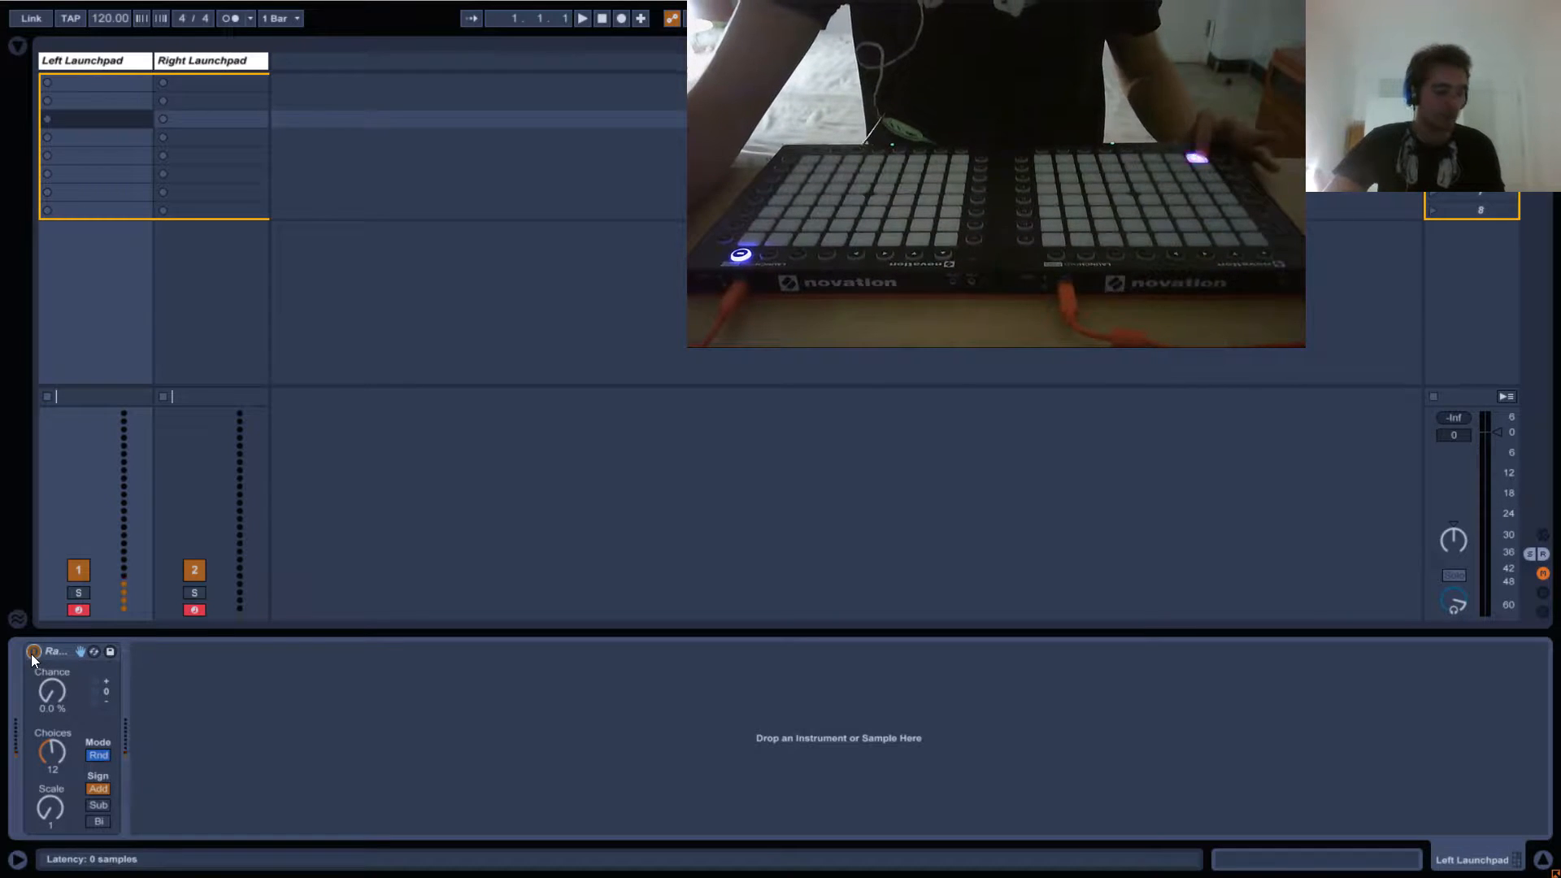
drag(52, 696, 52, 687)
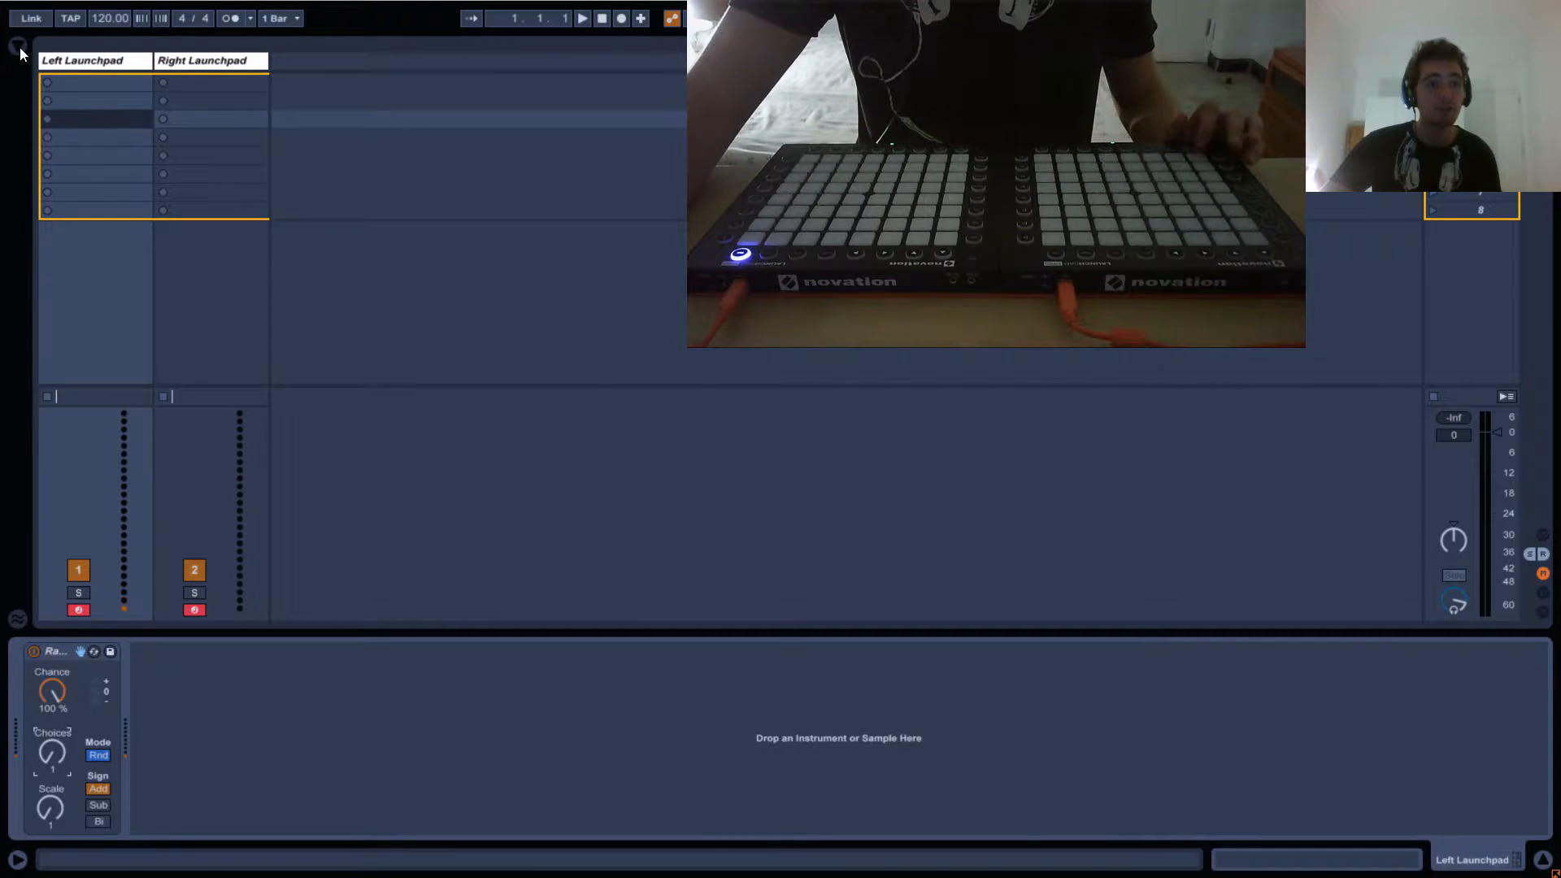
Test a Pitch device before Random, remove it, and set Choices to 3
click(18, 47)
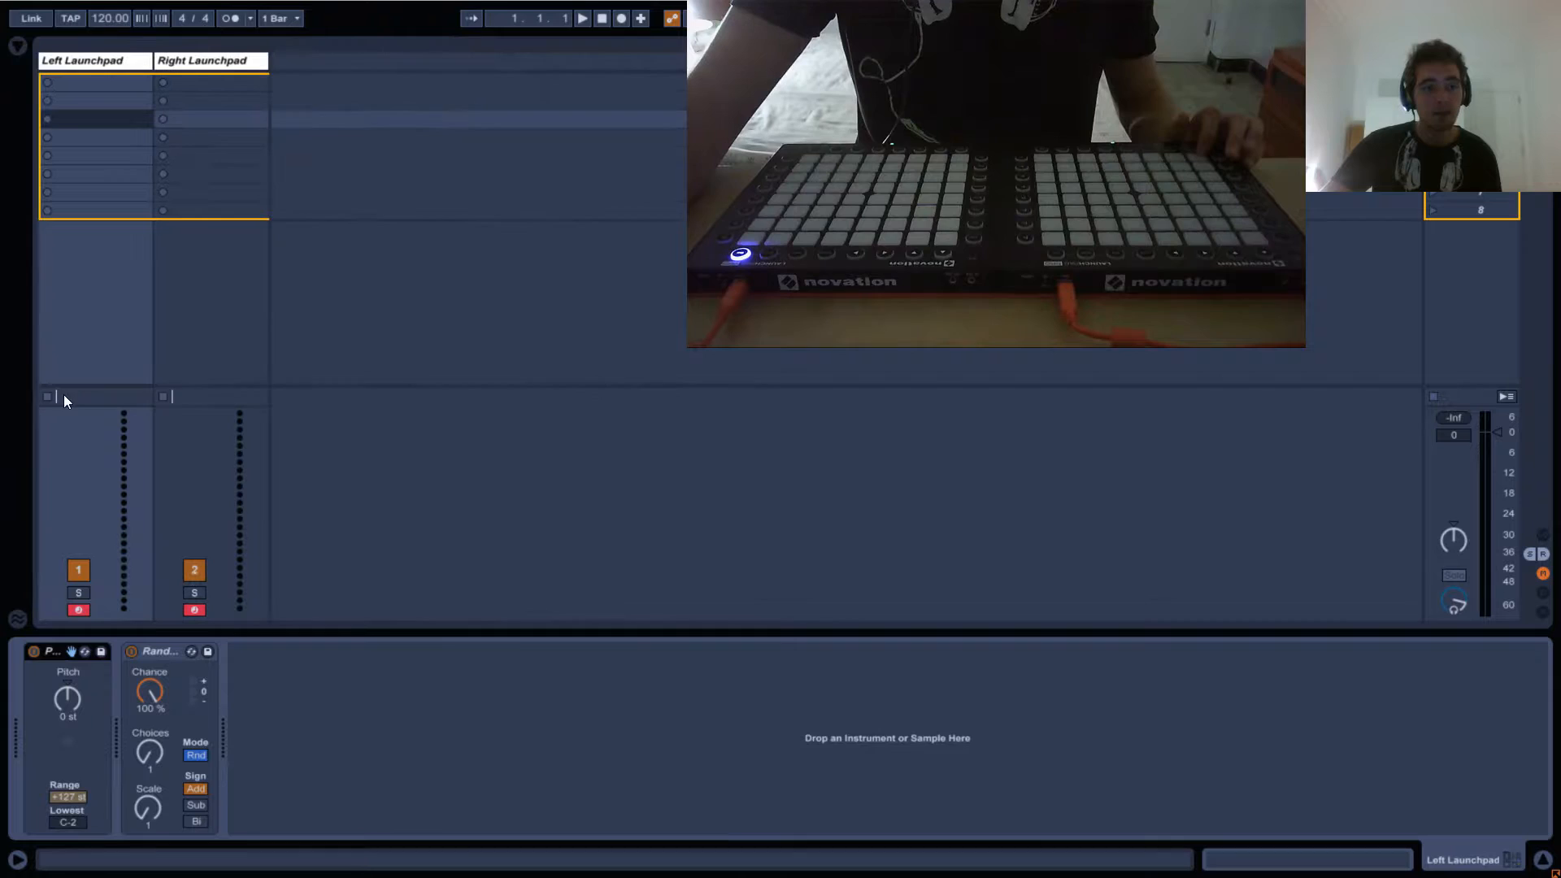
drag(65, 701, 66, 687)
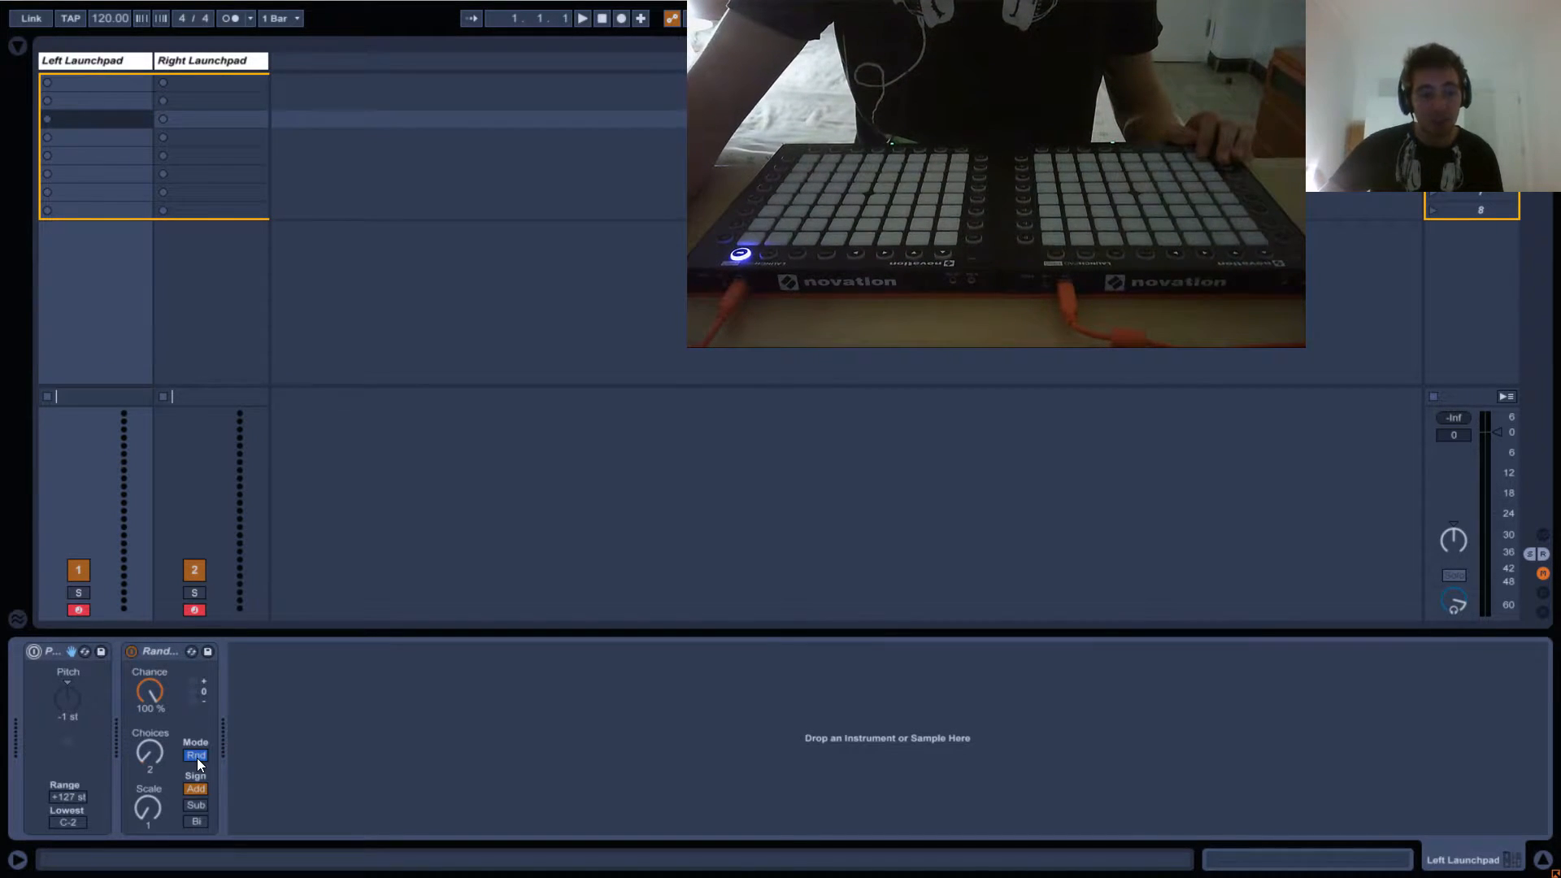
click(195, 755)
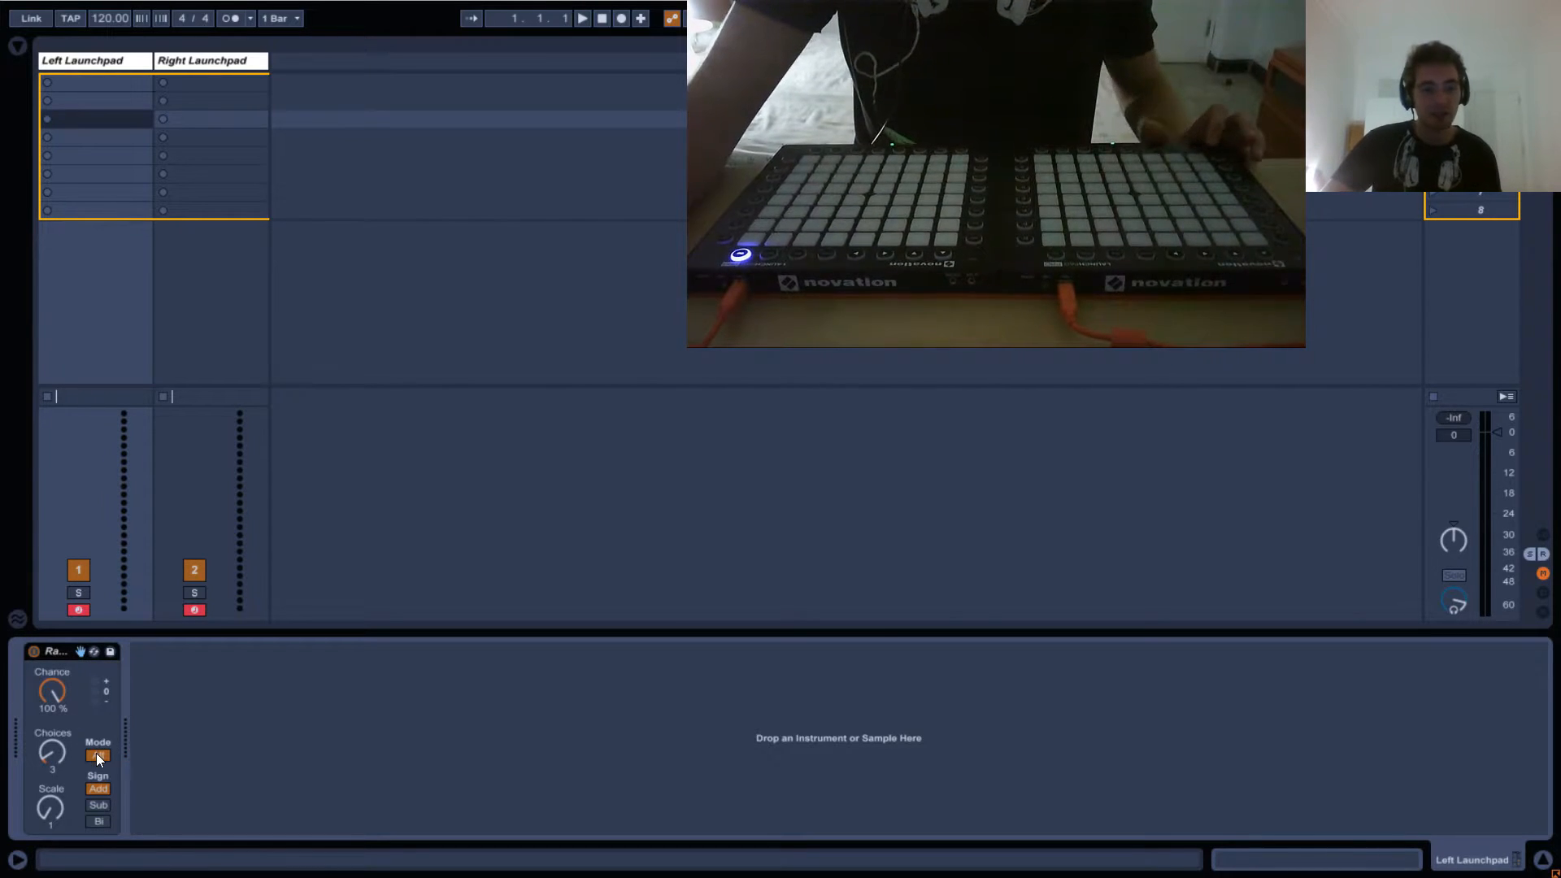
Compare Rnd and Alt modes, ending on Alt, and set Scale to 2
click(98, 757)
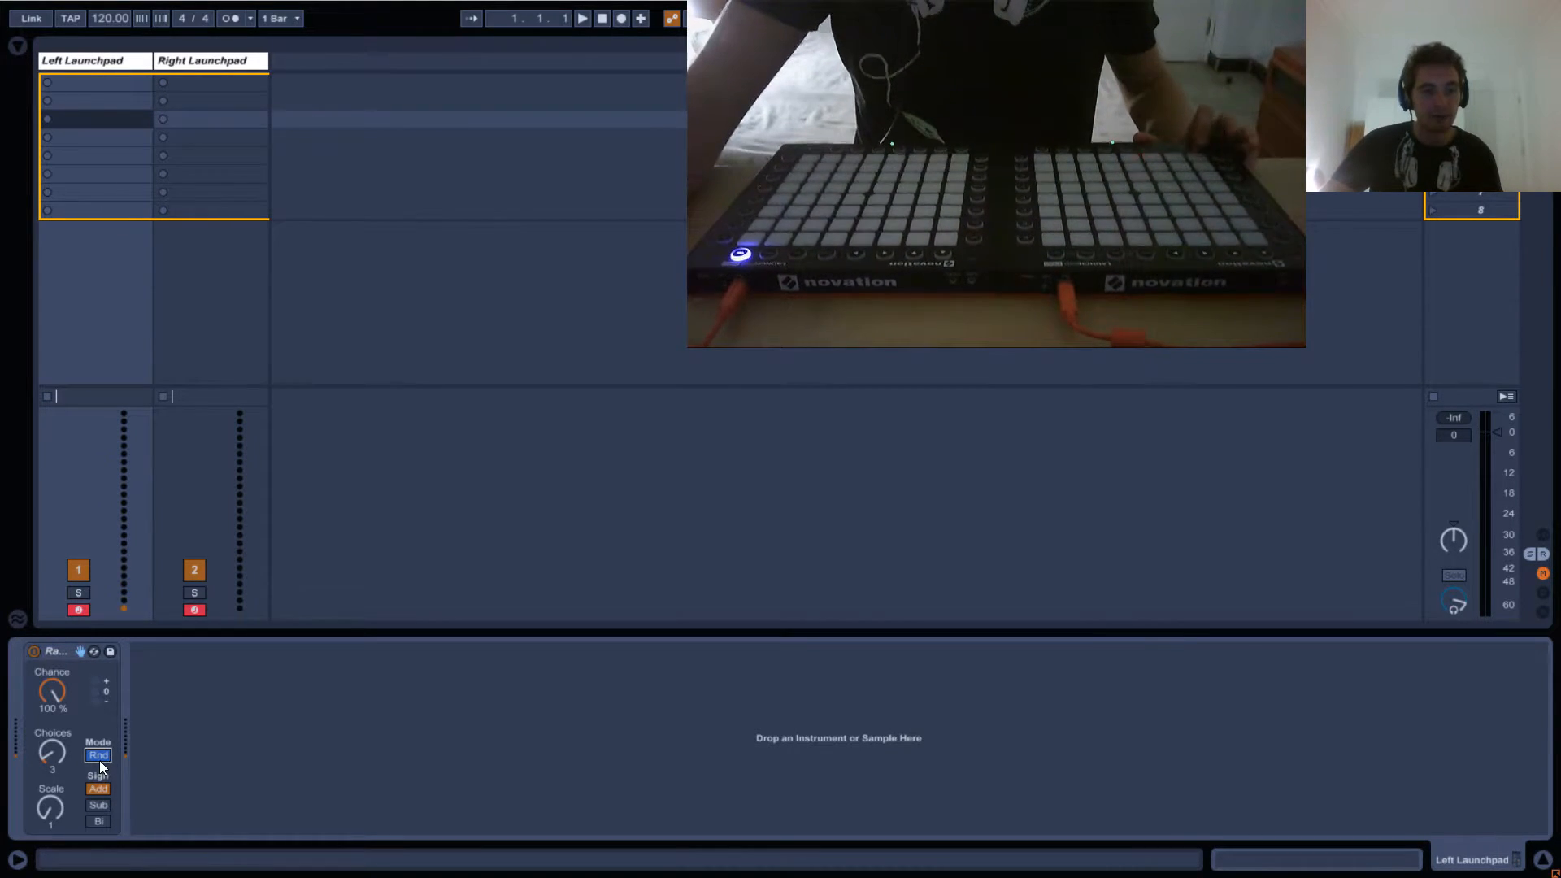
click(98, 755)
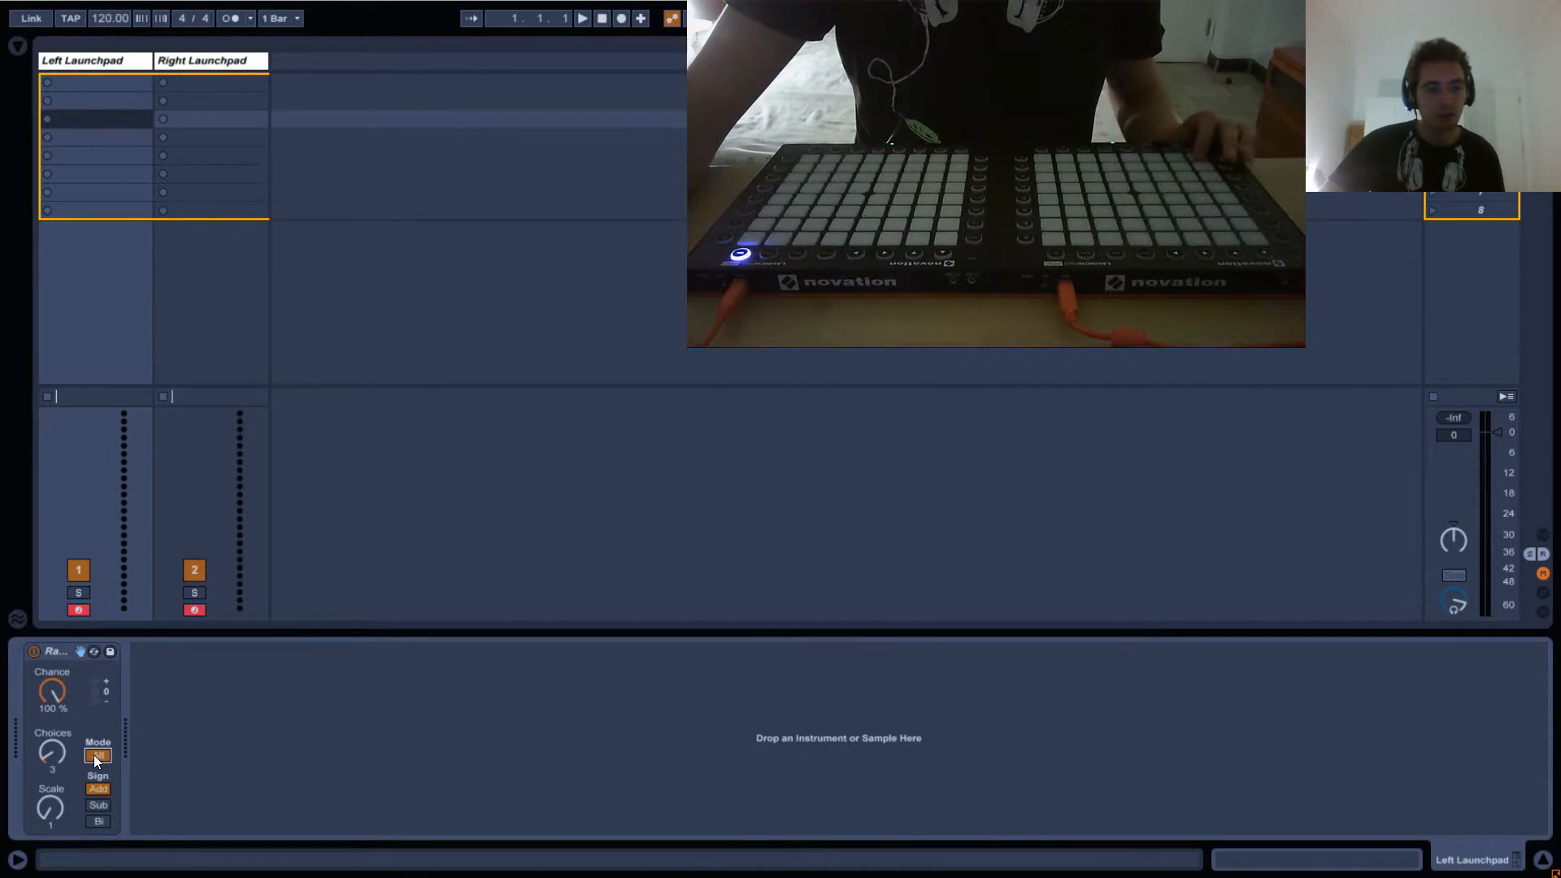
click(98, 755)
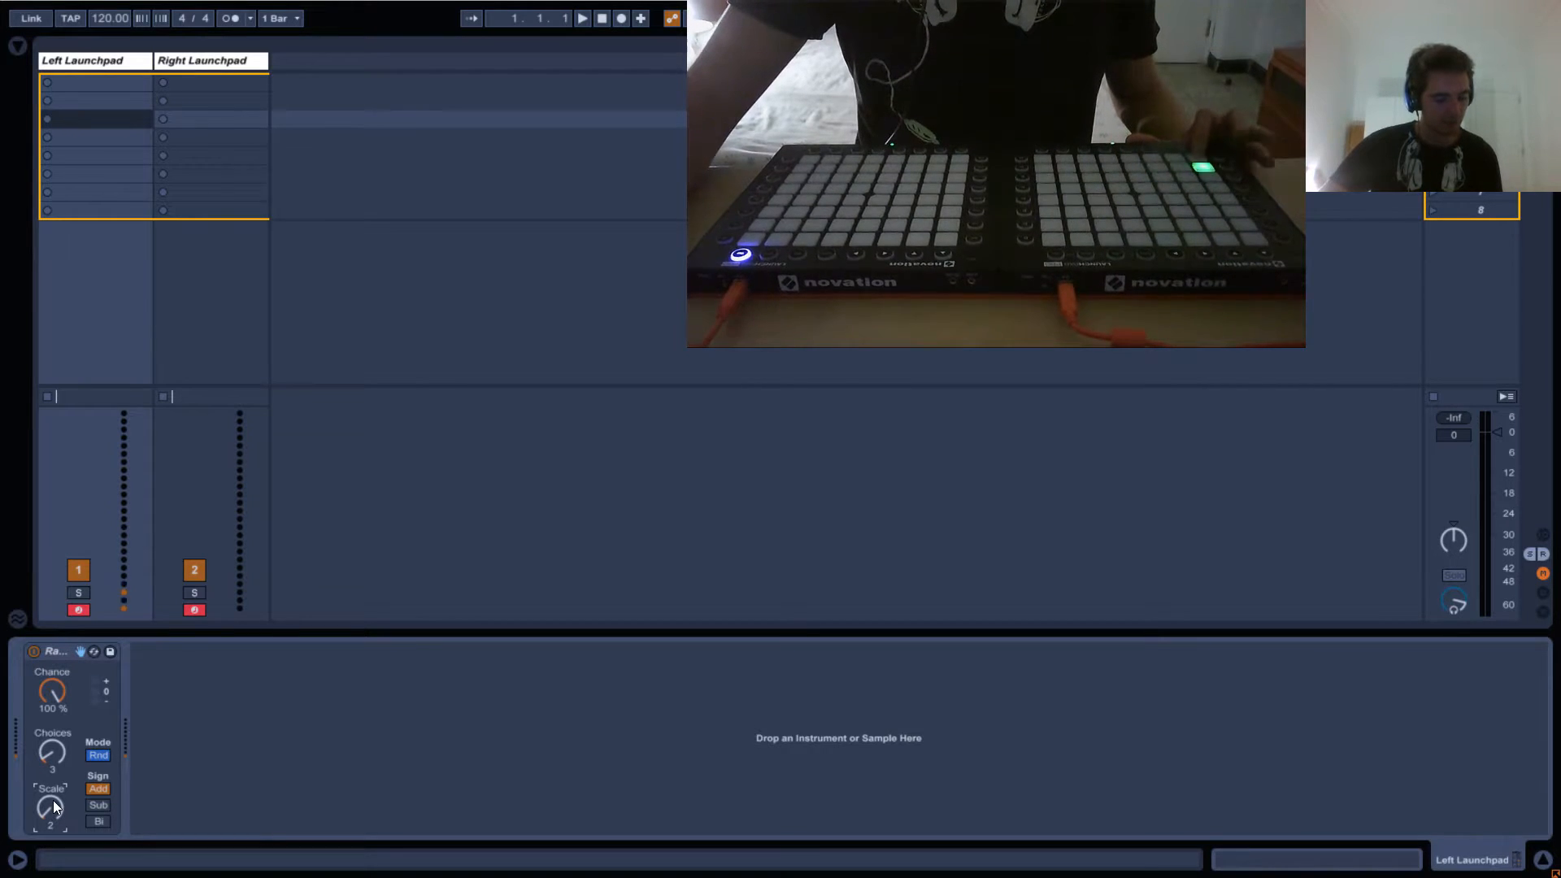
drag(50, 814, 68, 787)
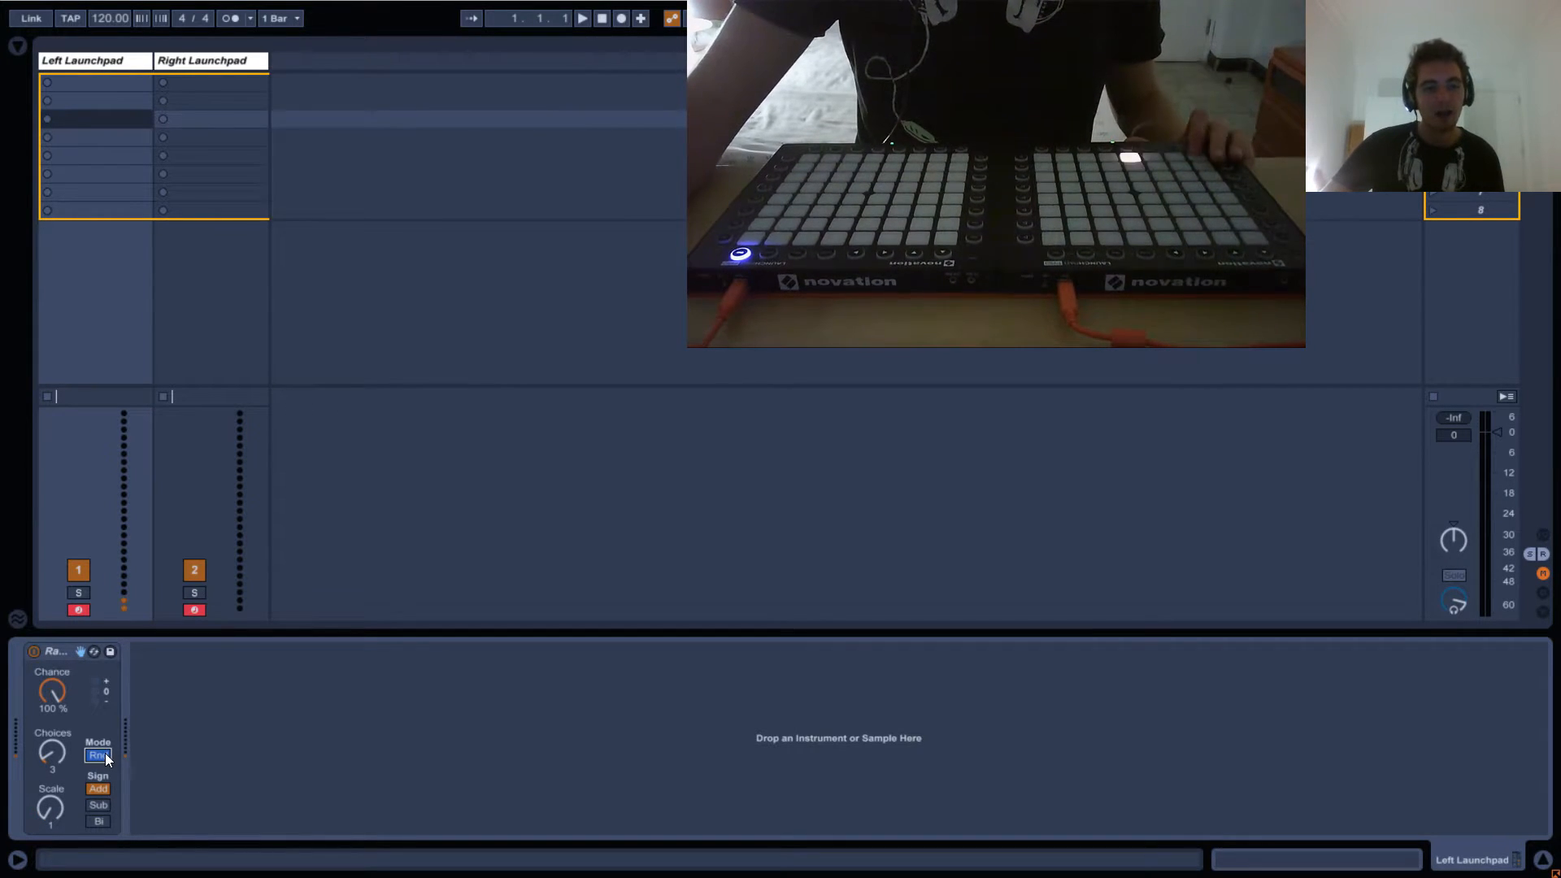
click(97, 755)
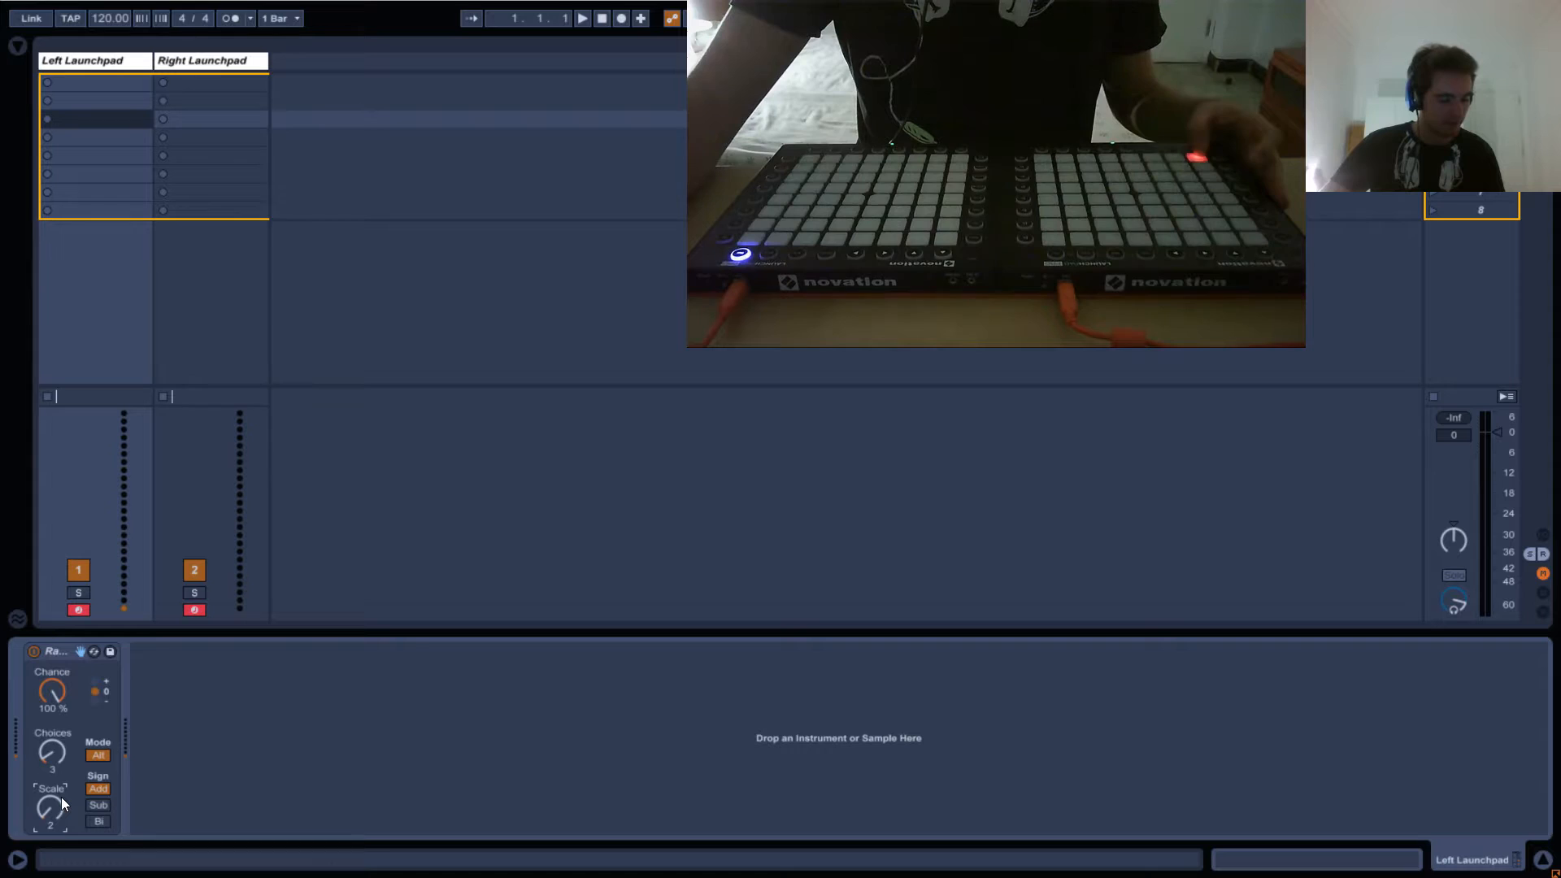
Return Scale to 1, raise Choices to 4, and toggle Mode back to Alt
drag(49, 812, 50, 797)
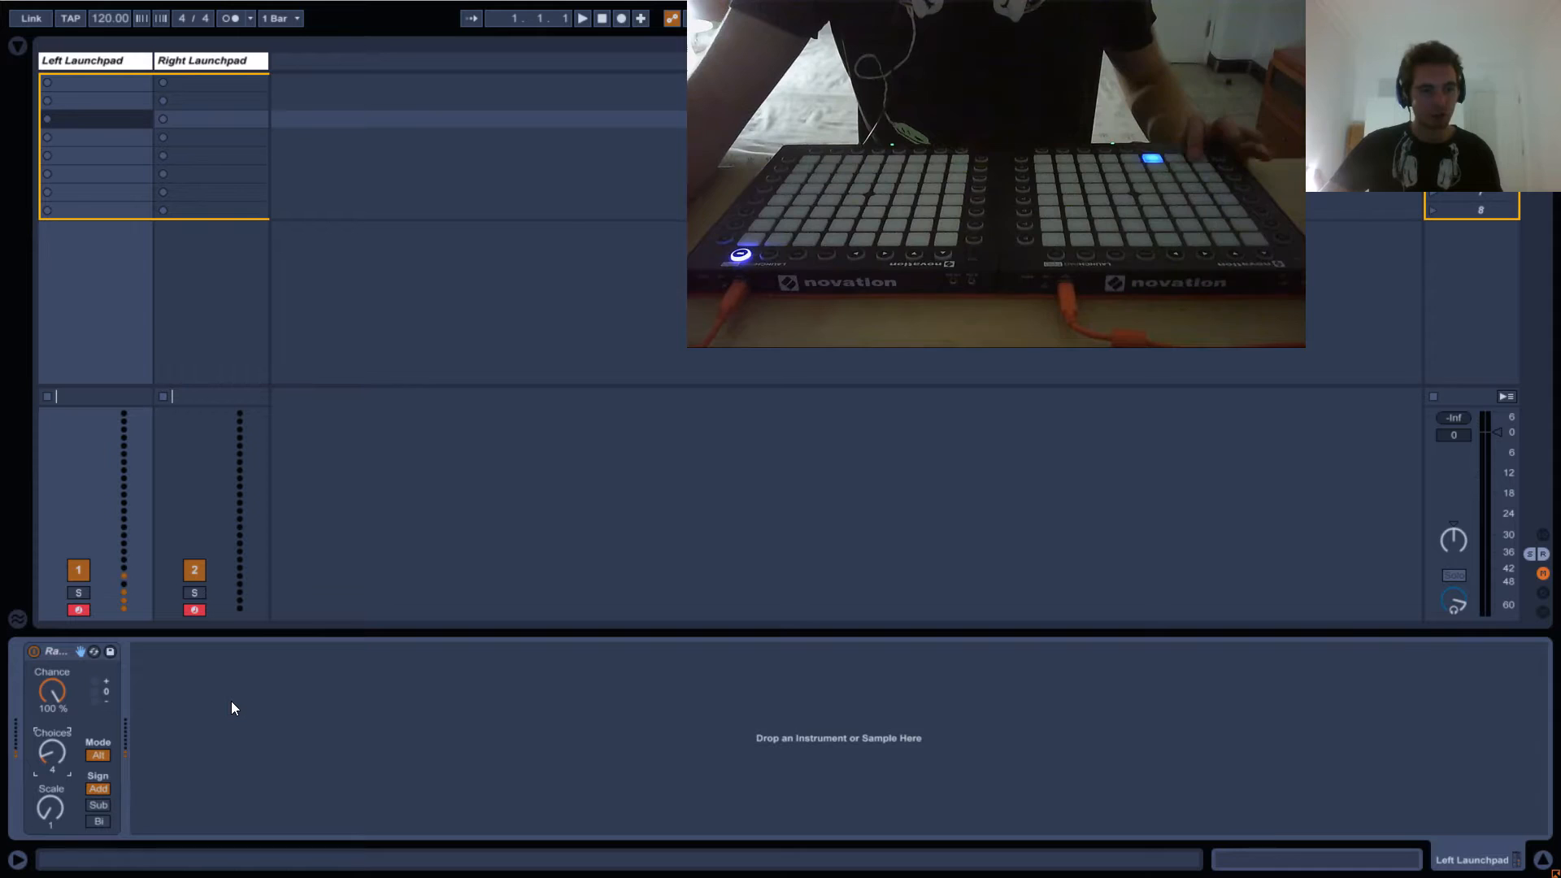
click(98, 755)
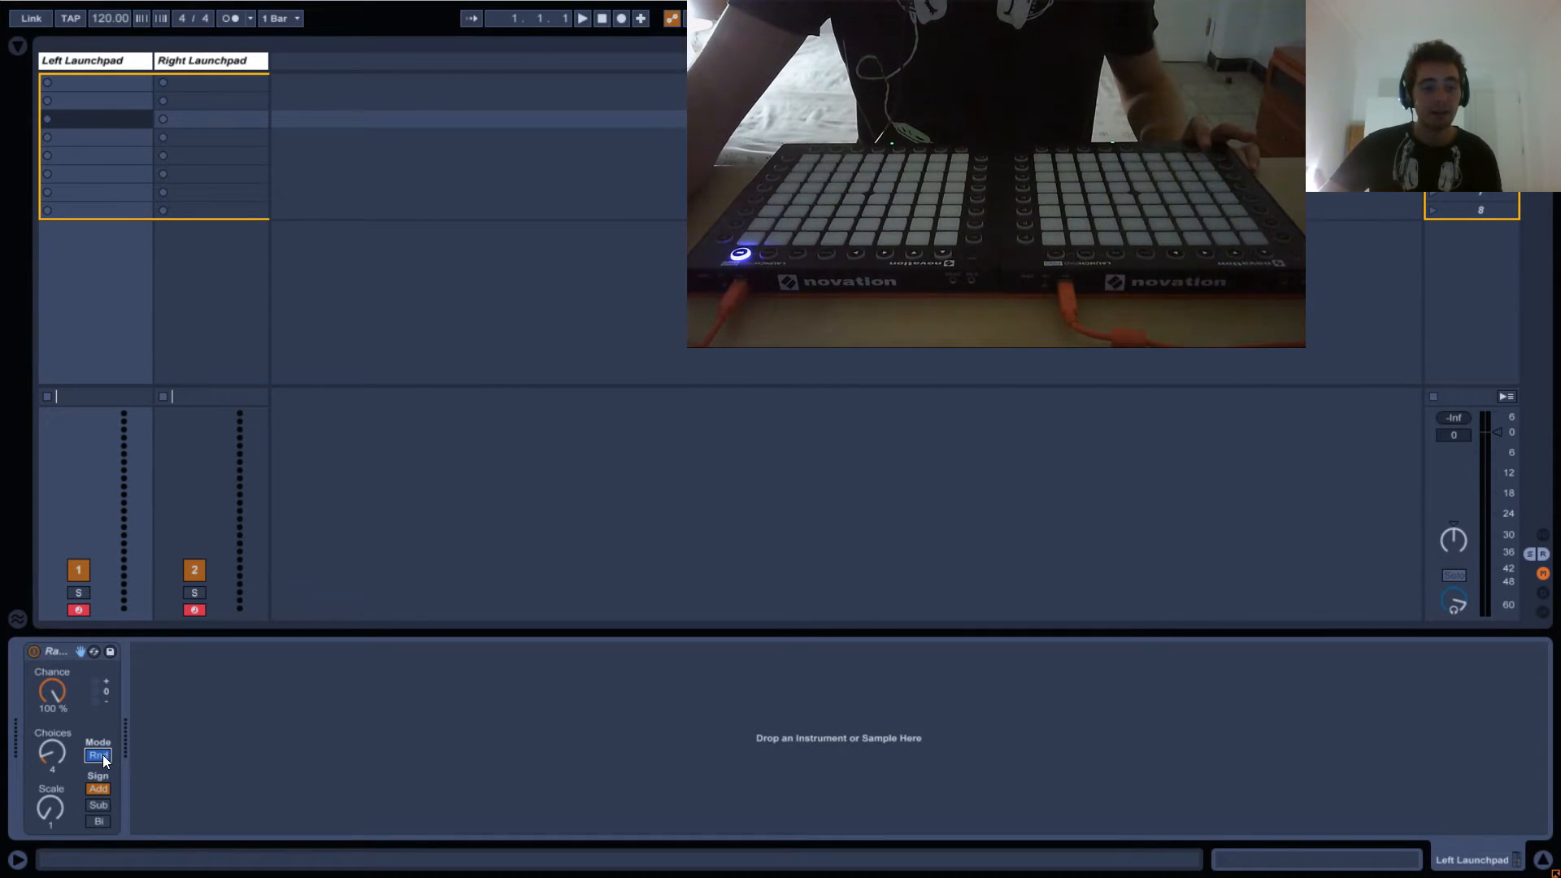
click(97, 755)
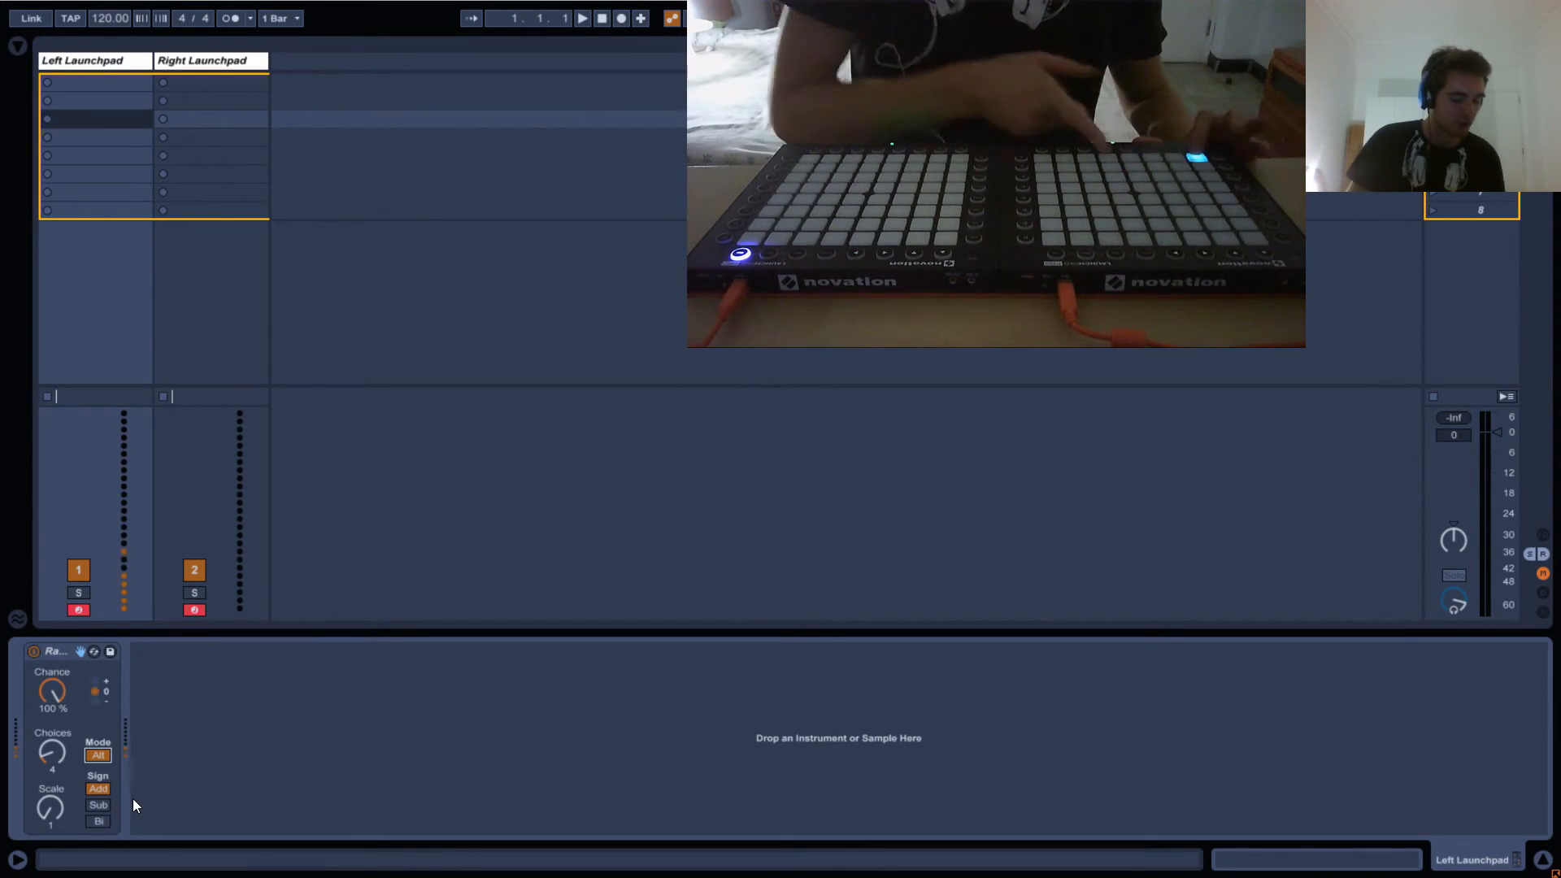
Try the Sub sign, then leave the Random effect's sign on Bi
click(97, 805)
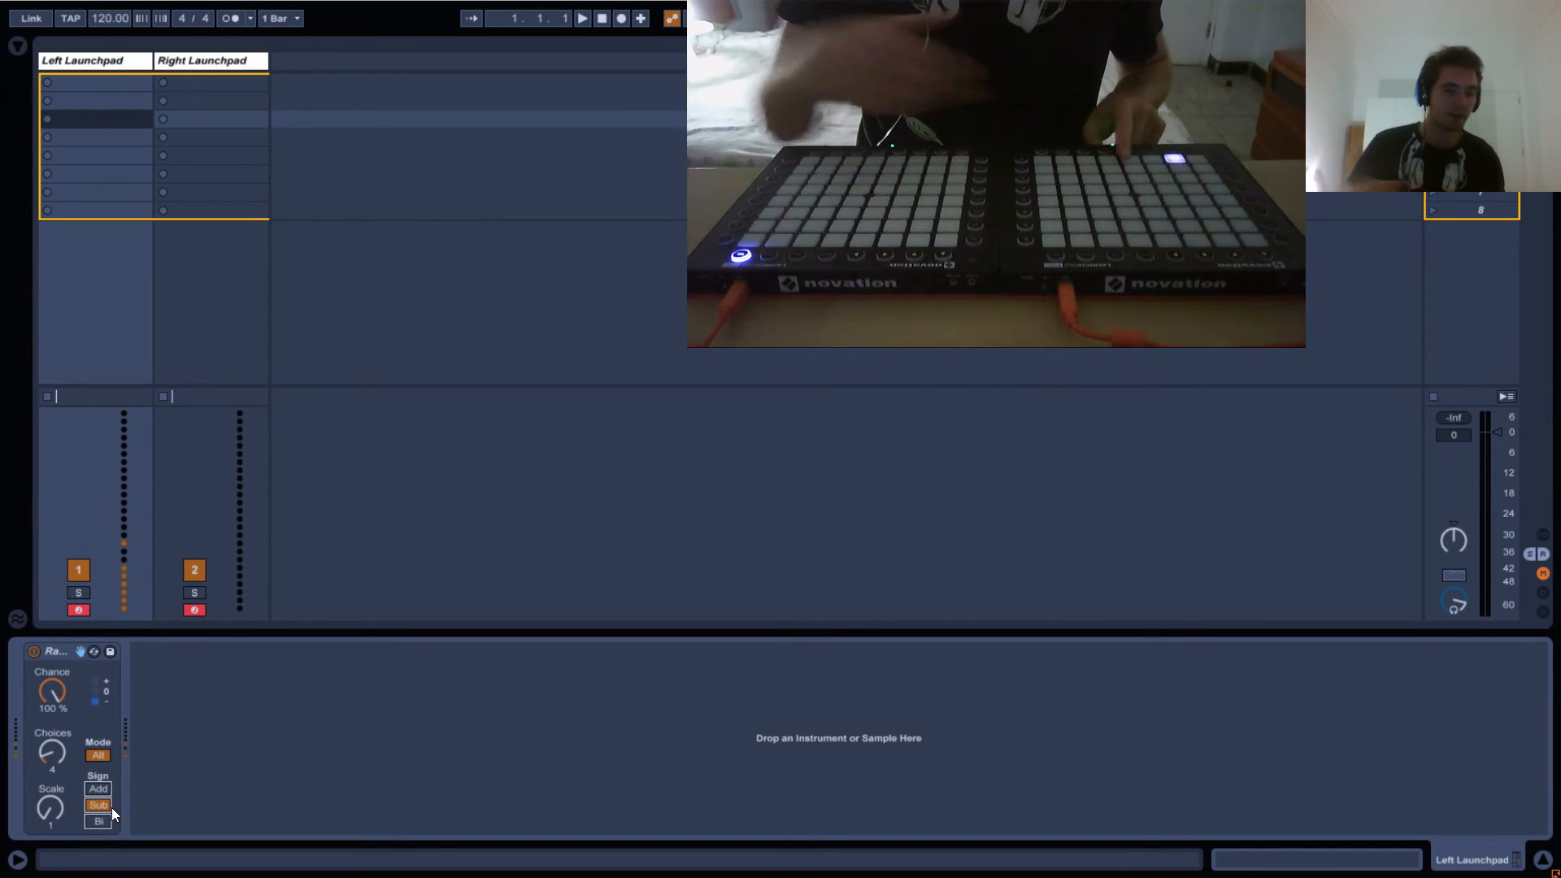
click(97, 822)
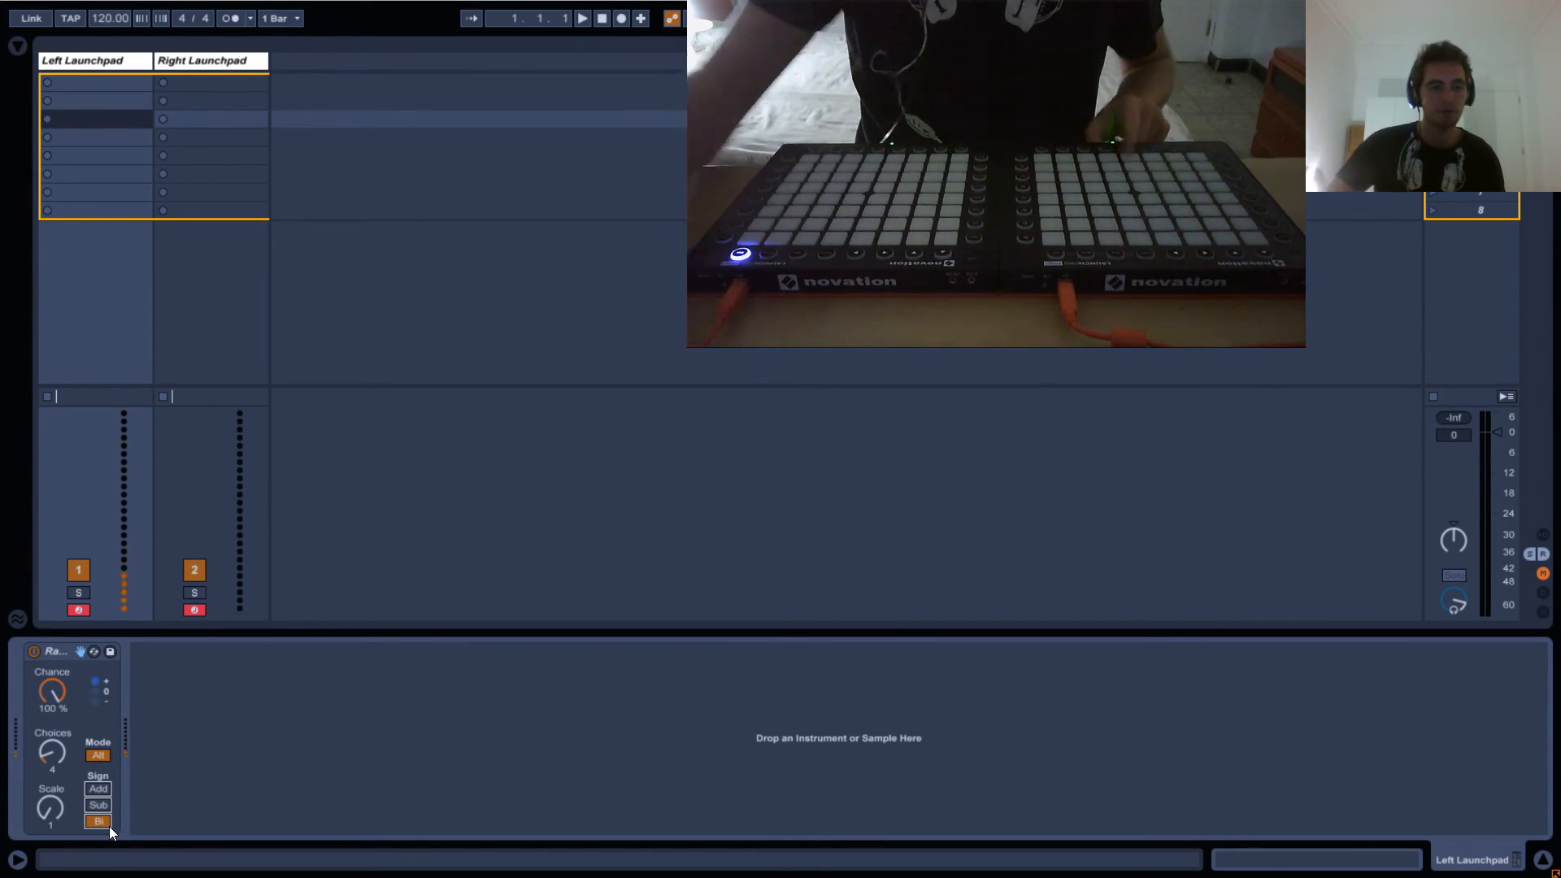
click(97, 806)
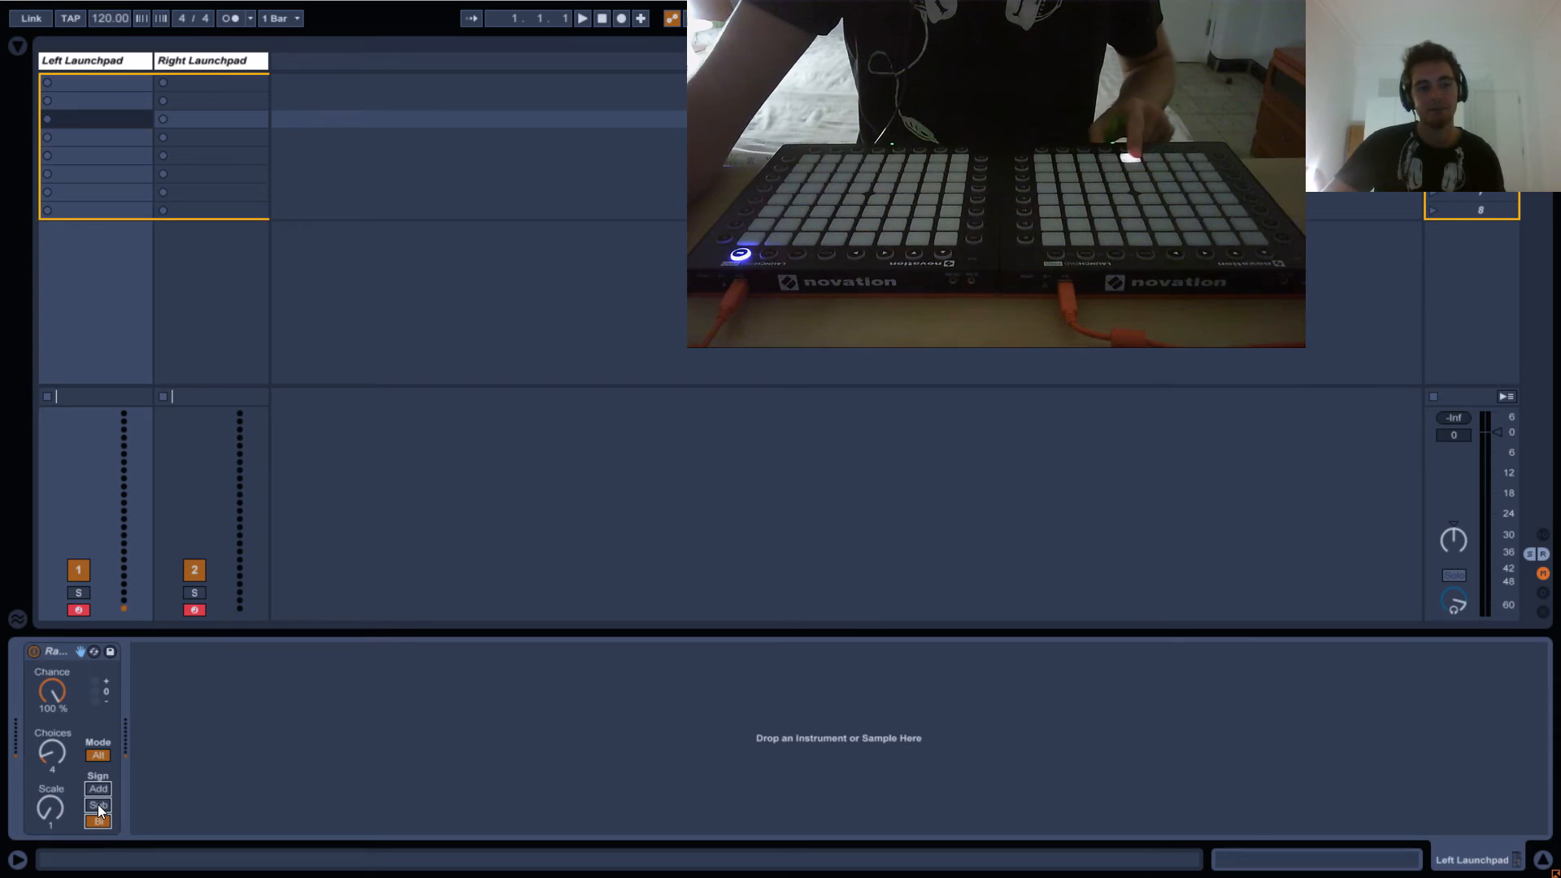
click(97, 821)
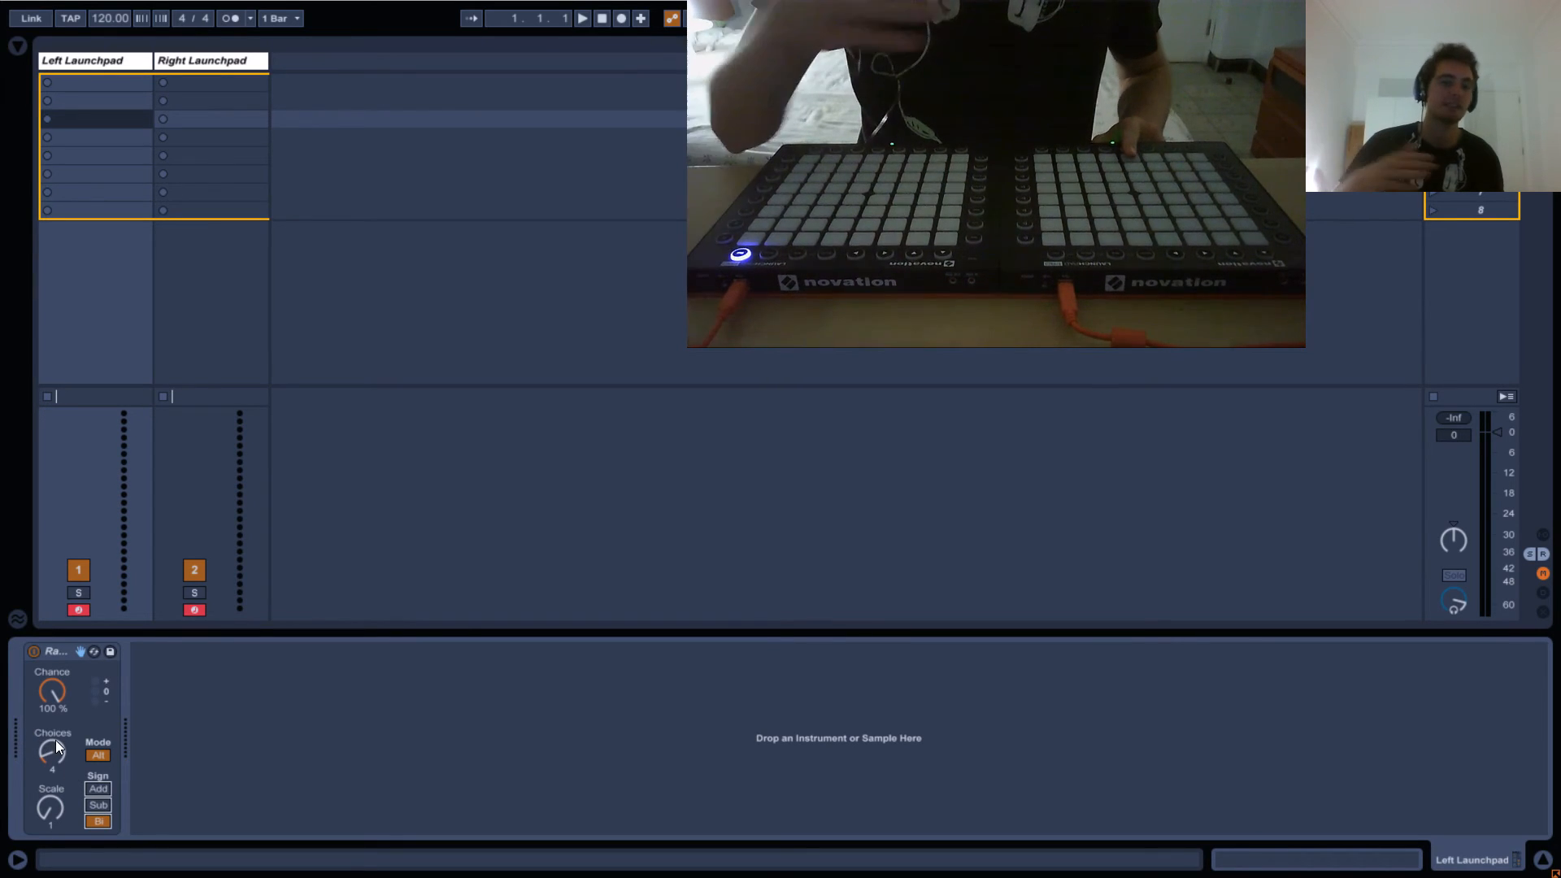